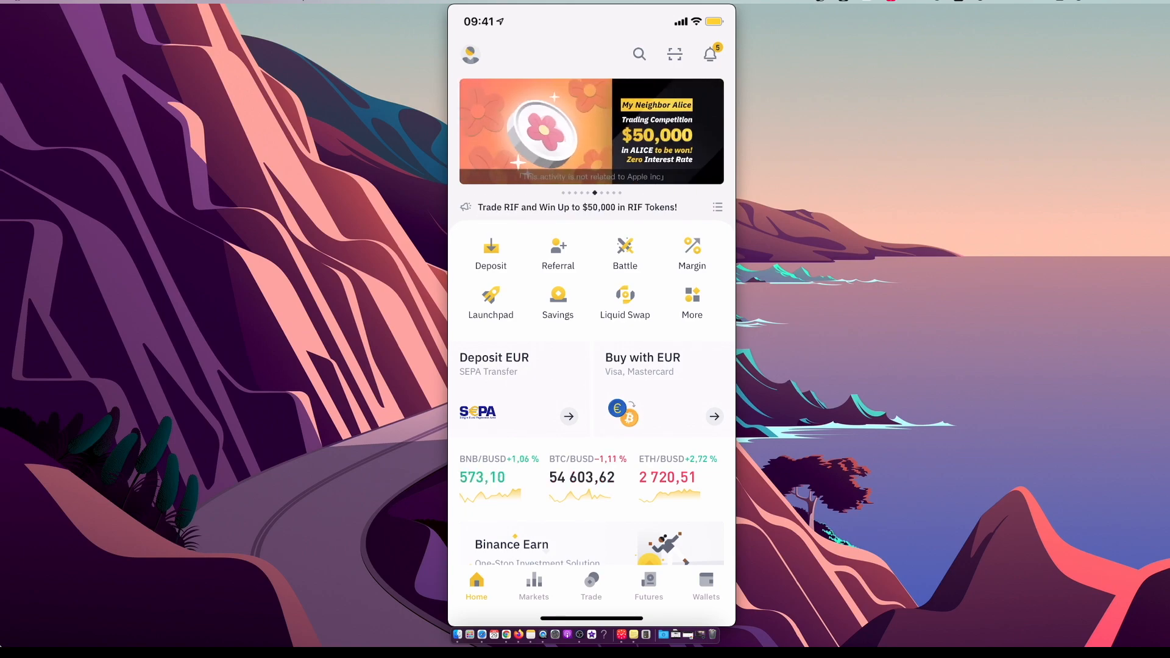
- Reach the Spot wallet balances from Wallets and start a Deposit to list coins
{"action": "left_click", "coordinate": [706, 585]}
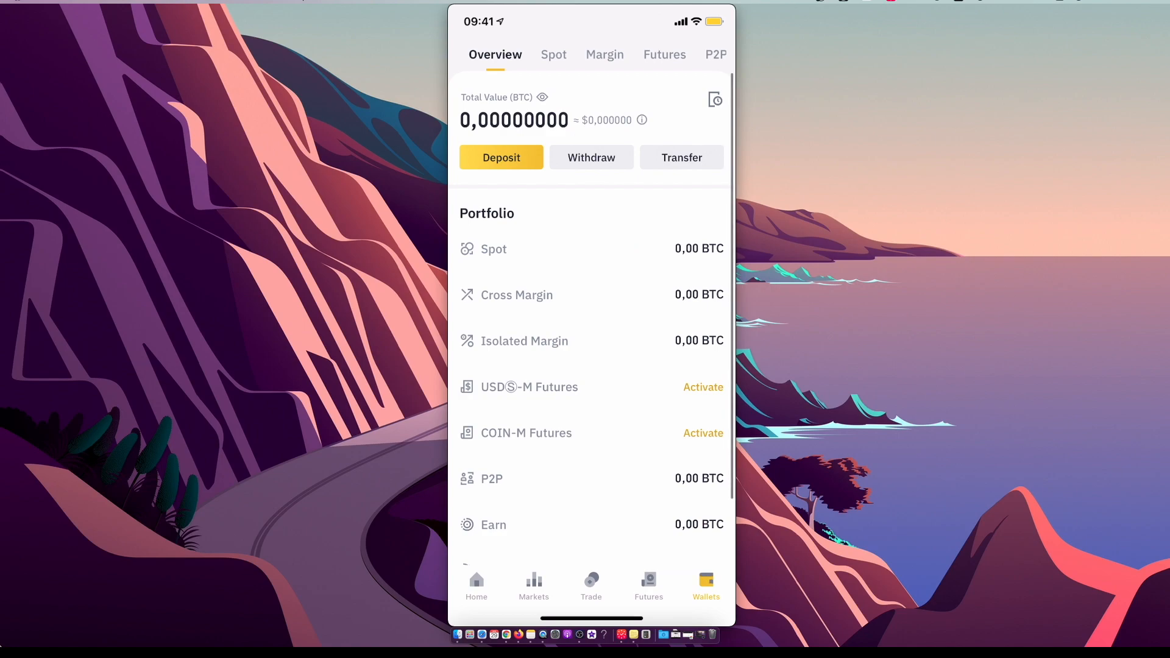
{"action": "left_click", "coordinate": [605, 55]}
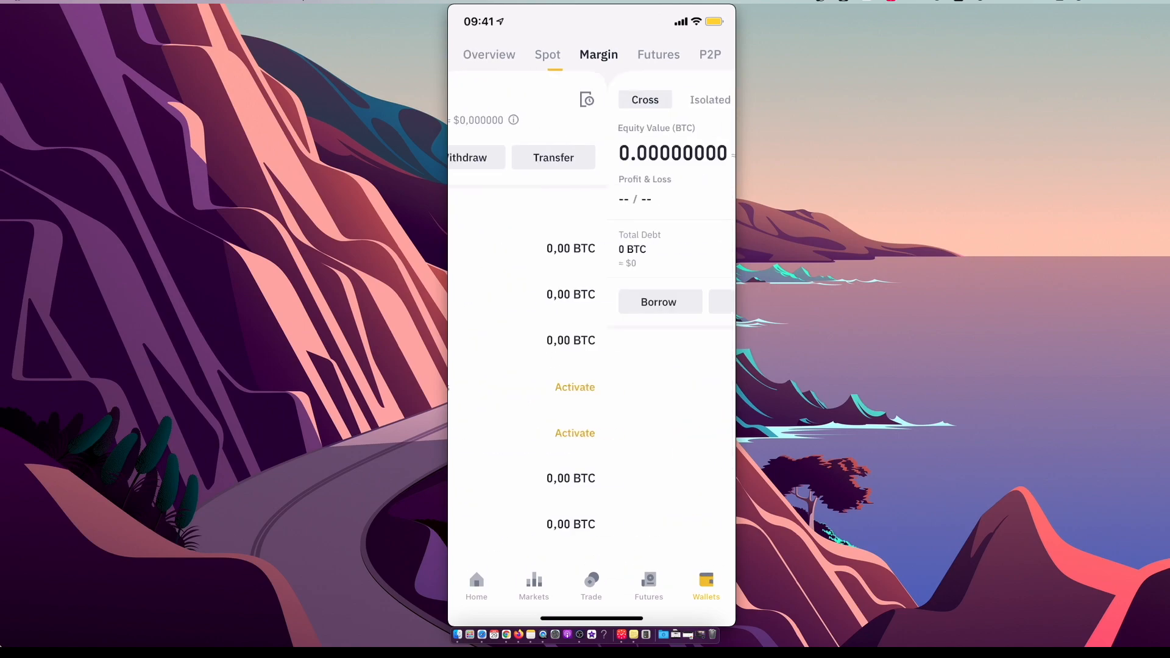
{"action": "left_click", "coordinate": [548, 55]}
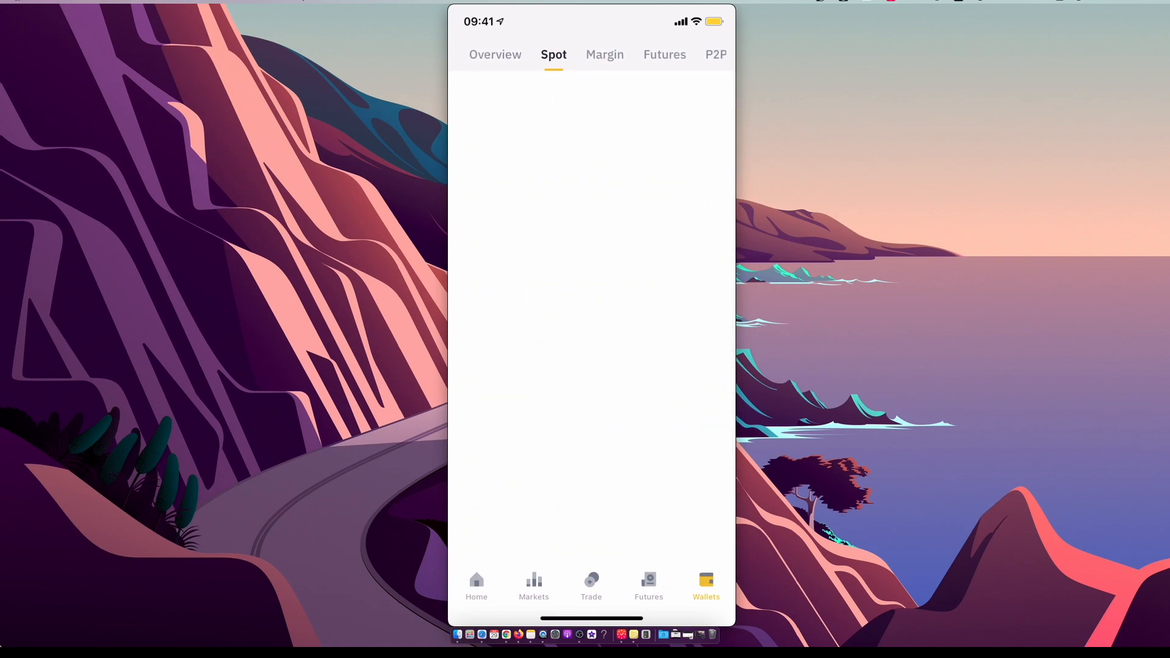
{"action": "left_click", "coordinate": [495, 55]}
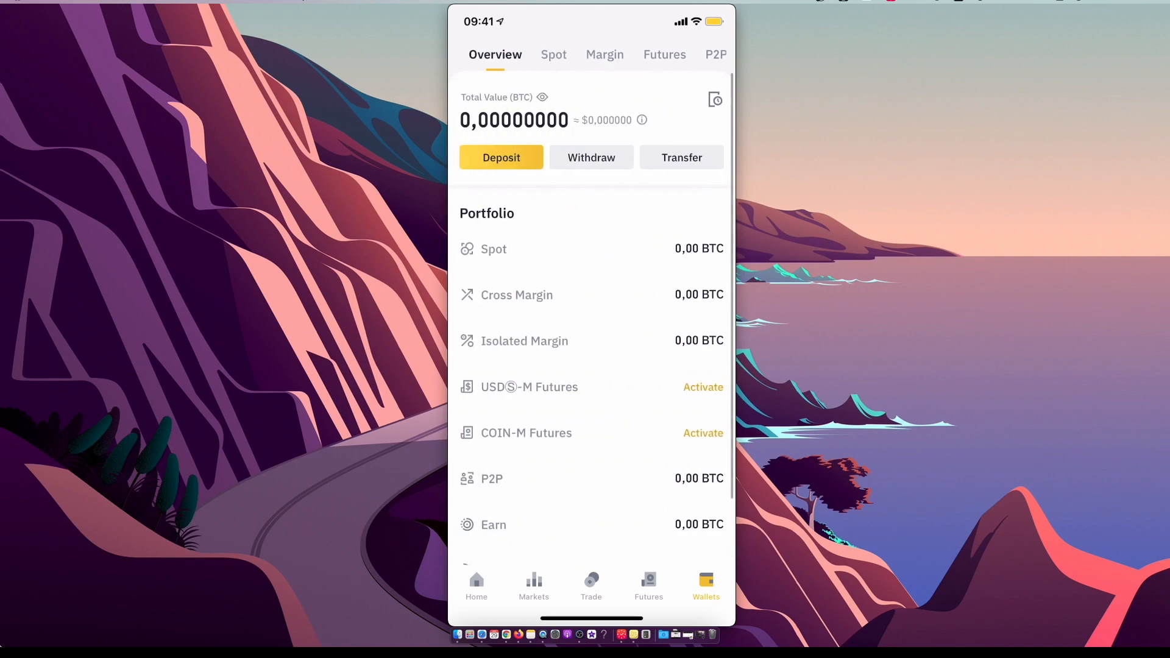
{"action": "left_click", "coordinate": [554, 55]}
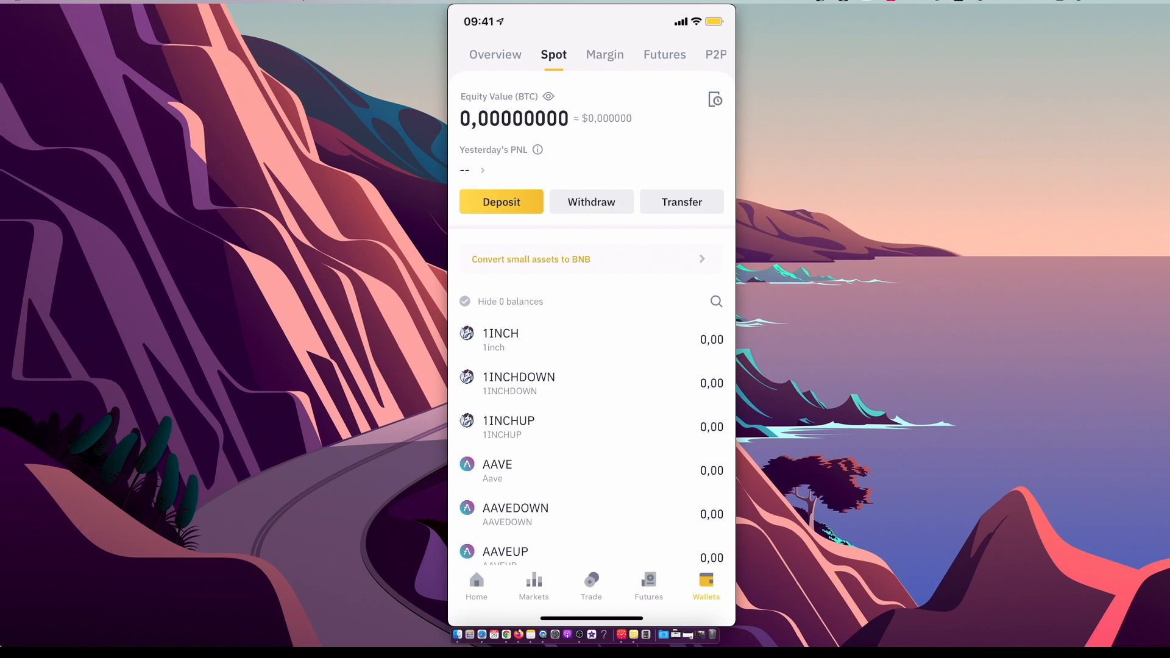
{"action": "left_click", "coordinate": [495, 55]}
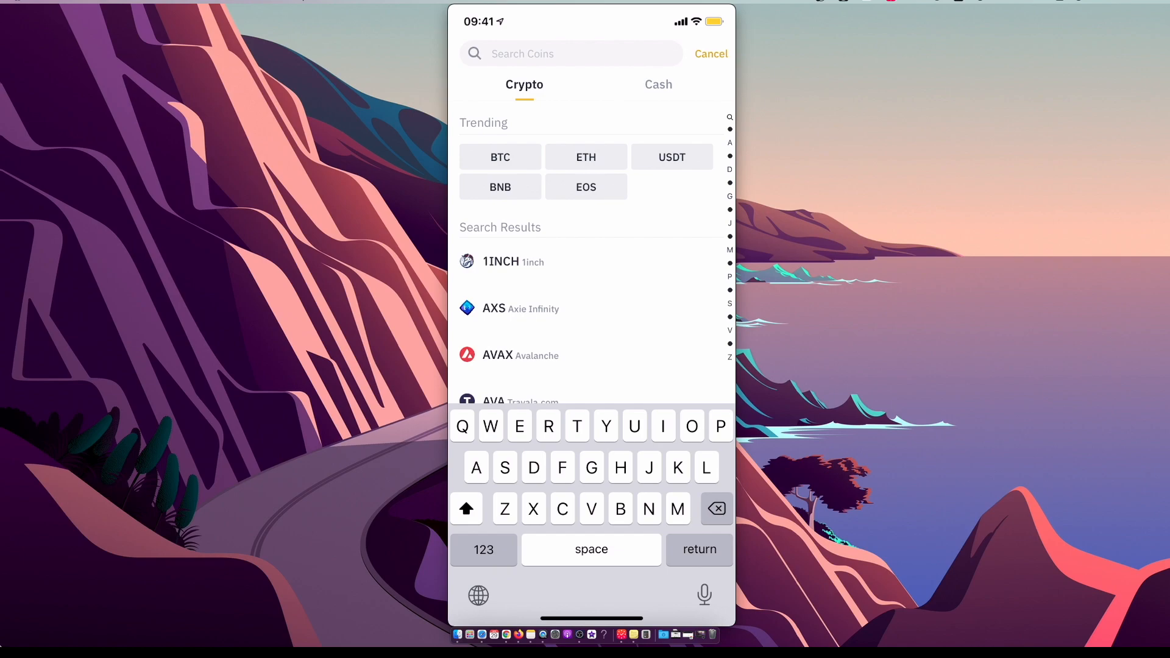
- Switch to Cash currencies, search 'US' and choose USD to list Silvergate Bank transfer methods
{"action": "left_click", "coordinate": [658, 85]}
{"action": "type", "text": "U"}
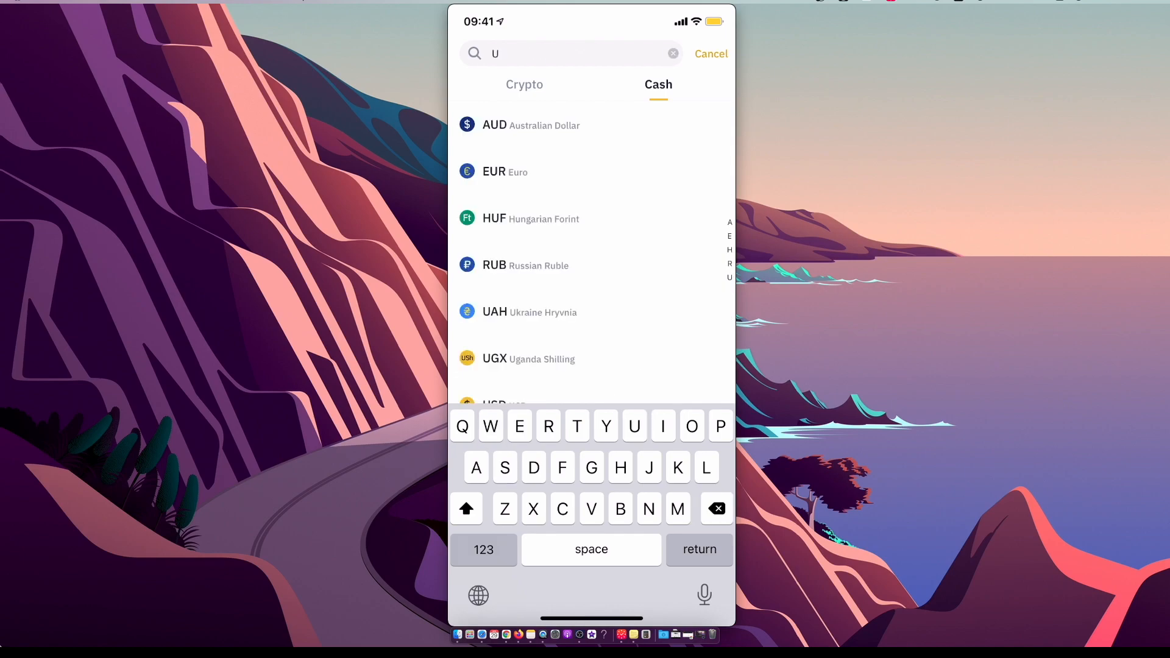
{"action": "left_click", "coordinate": [673, 54]}
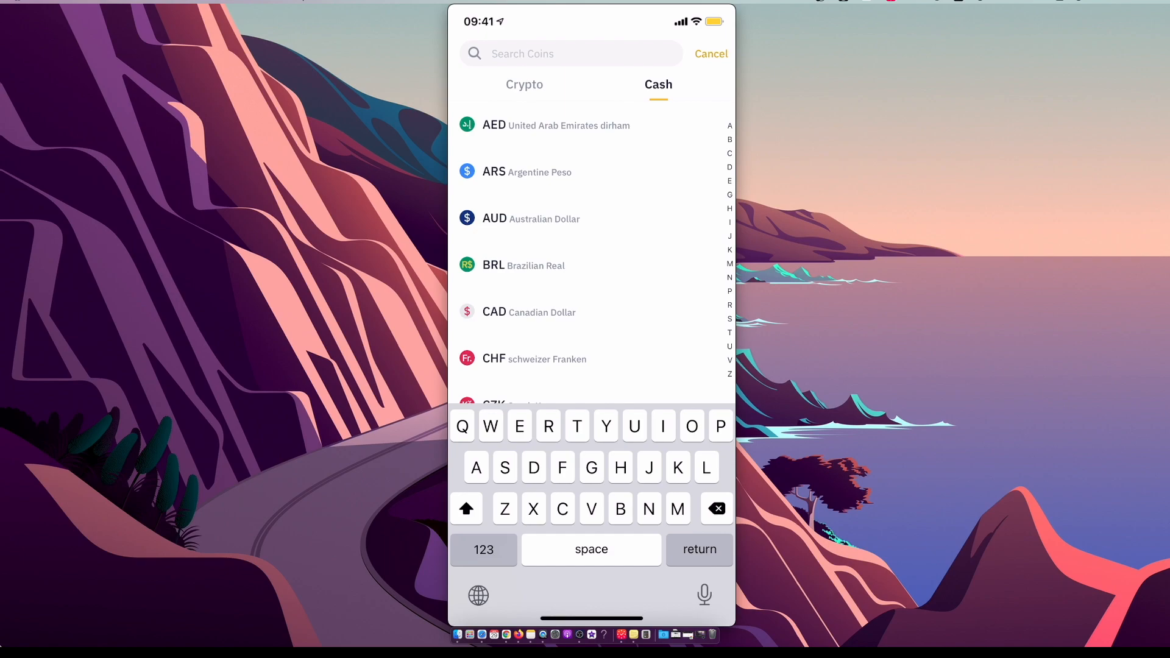
{"action": "type", "text": "US"}
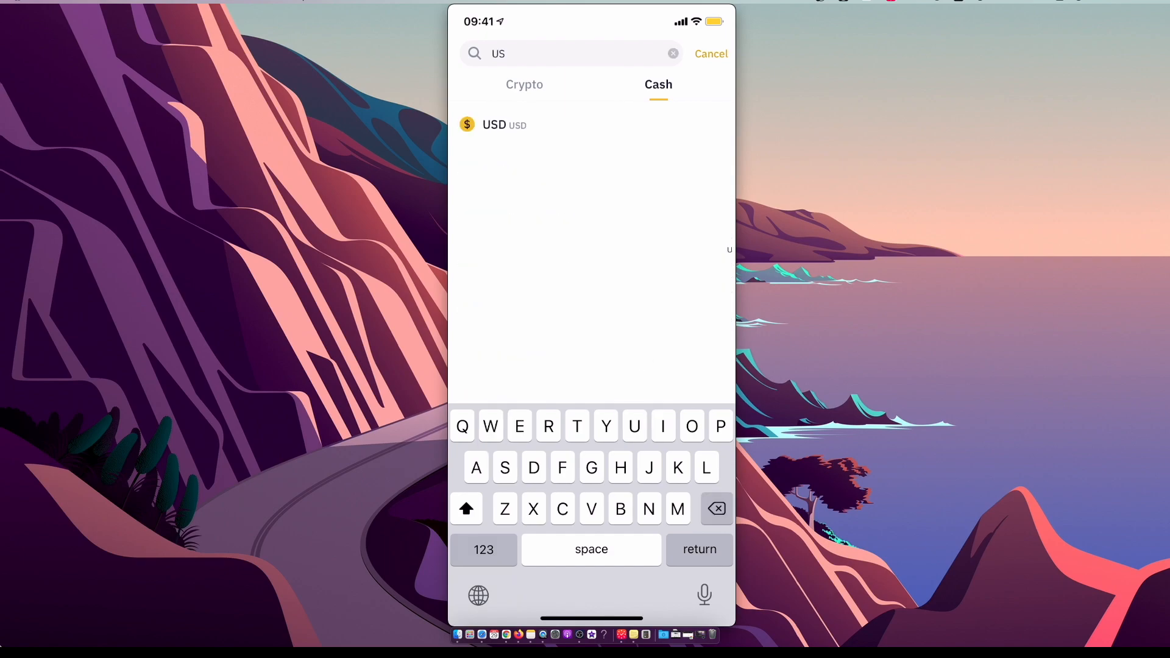
{"action": "left_click", "coordinate": [494, 124]}
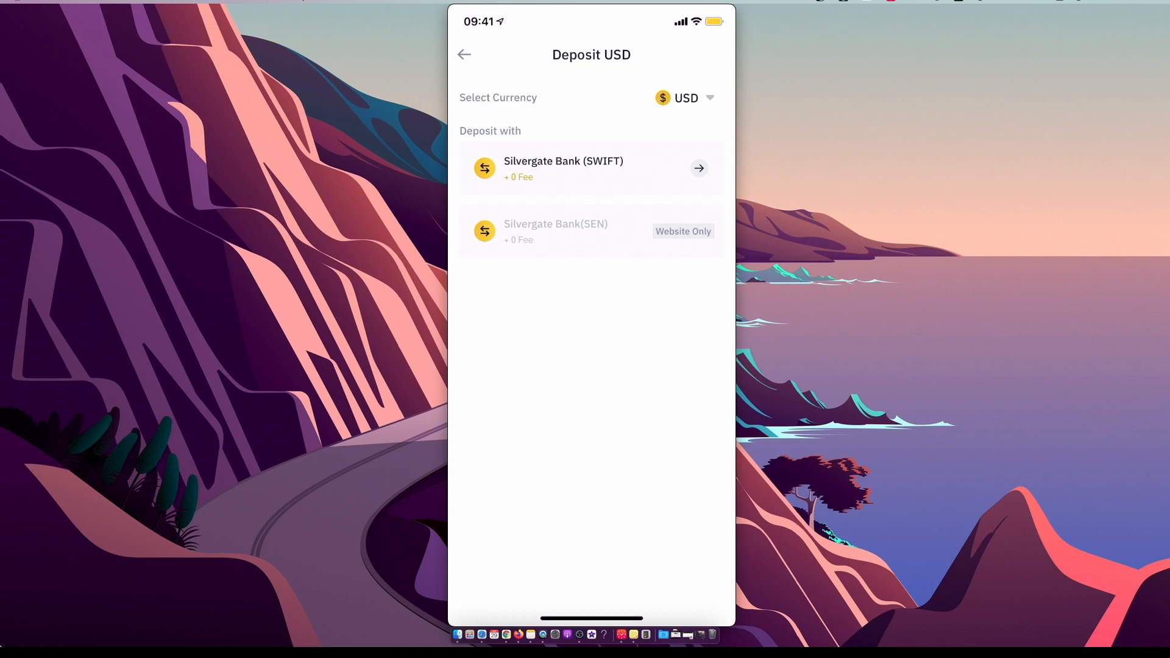
- Switch the deposit currency to EUR, listing SEPA transfer, bank card, iDEAL and Advcash methods
{"action": "left_click", "coordinate": [592, 169]}
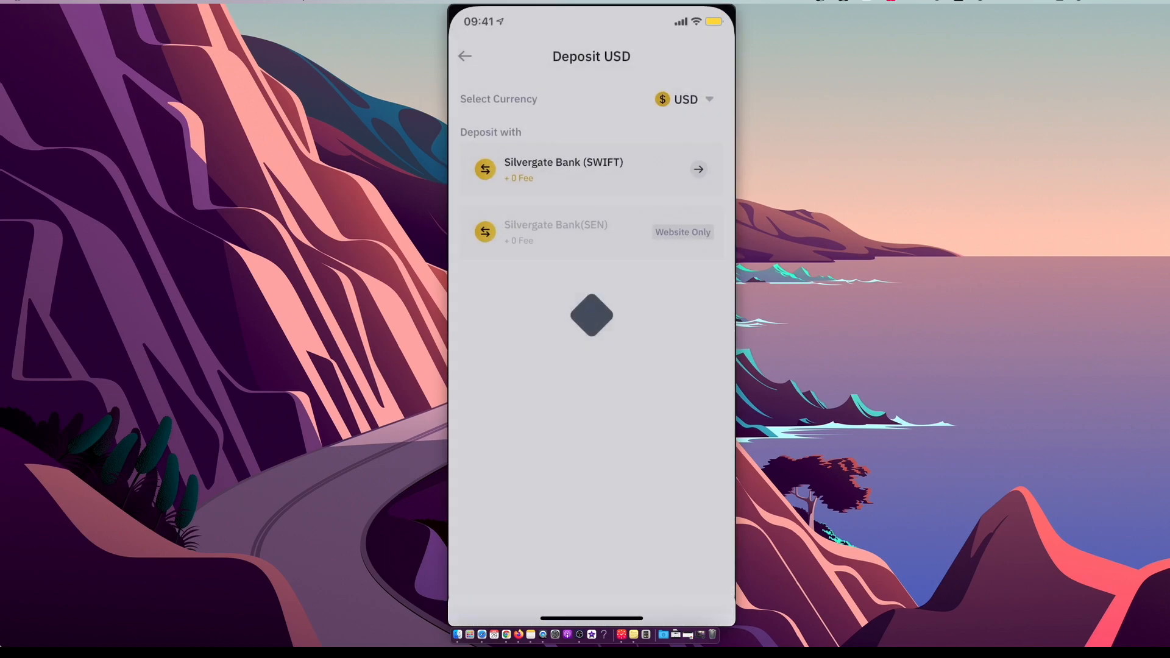
{"action": "left_click", "coordinate": [685, 99]}
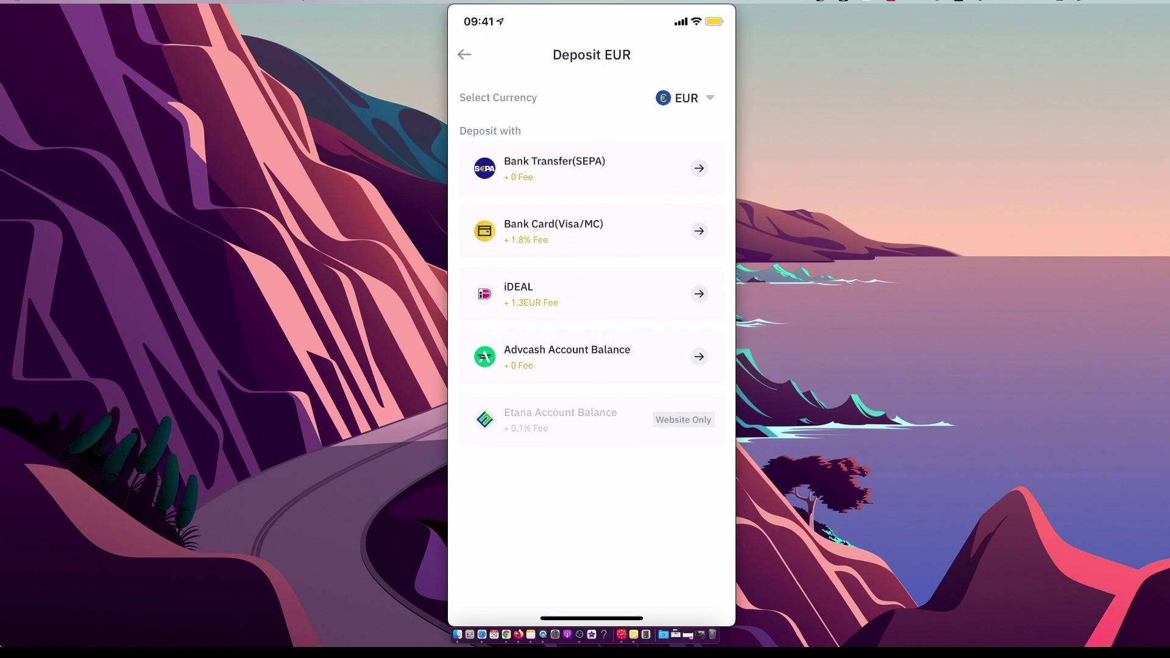
{"action": "mouse_move", "coordinate": [370, 636]}
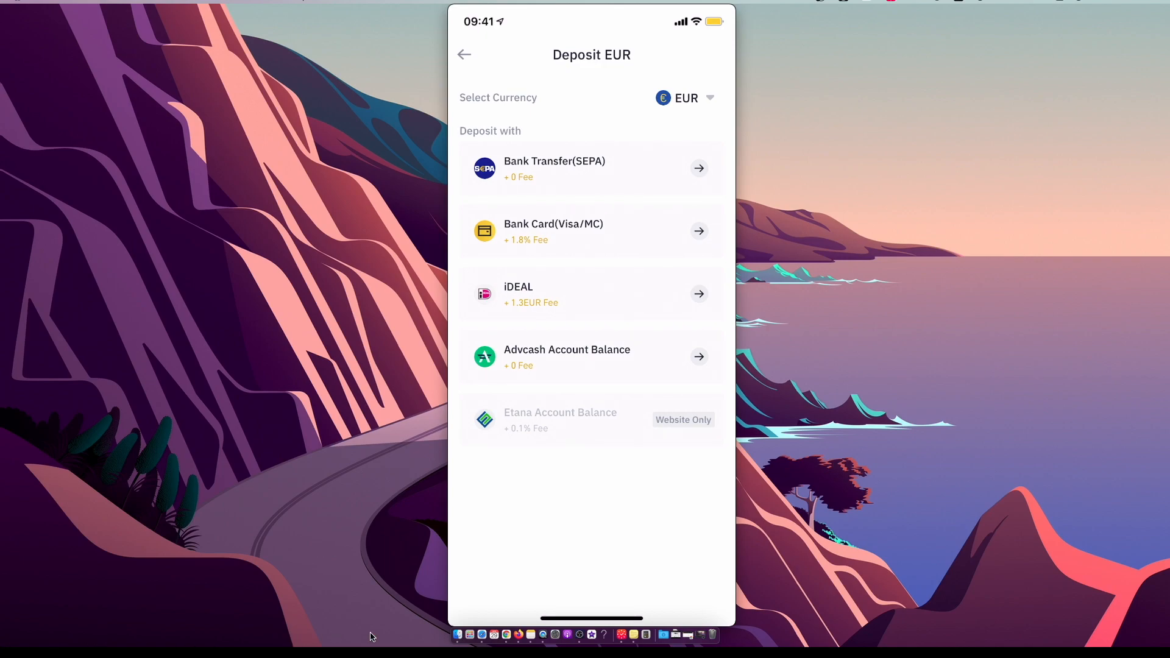
{"action": "mouse_move", "coordinate": [580, 642]}
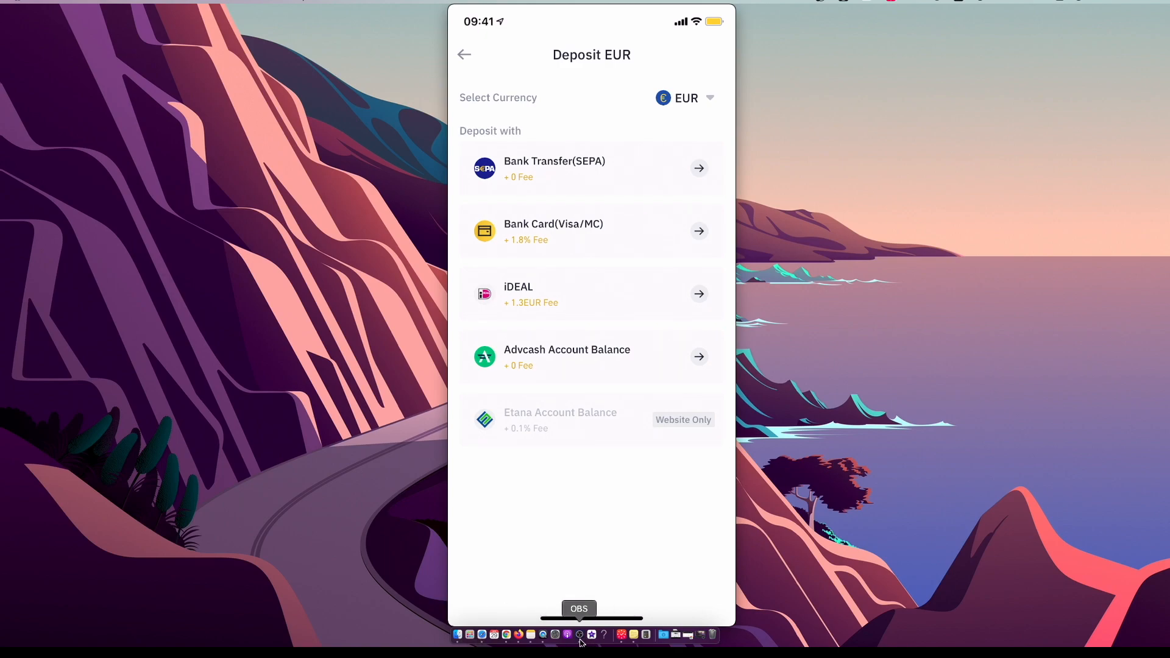